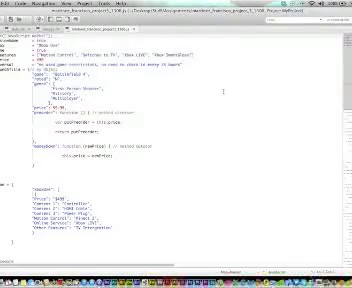
scroll("down", 3)
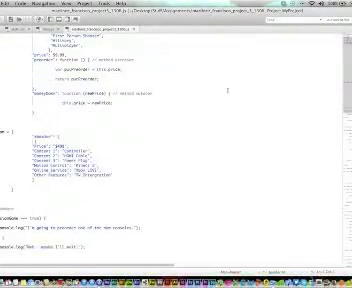
scroll("down", 3)
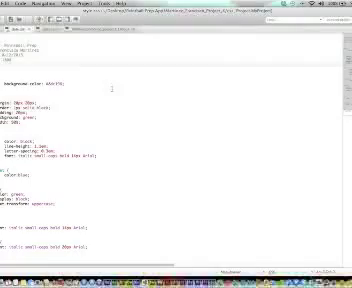
scroll("down", 3)
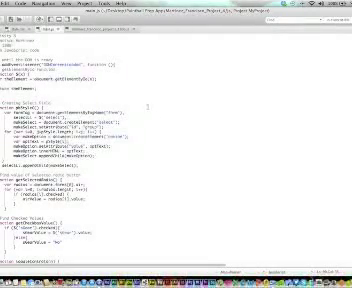
scroll("down", 3)
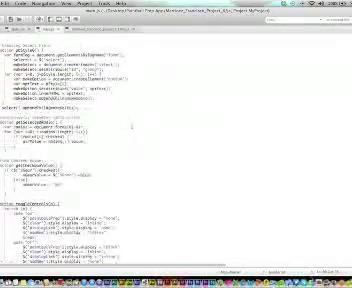